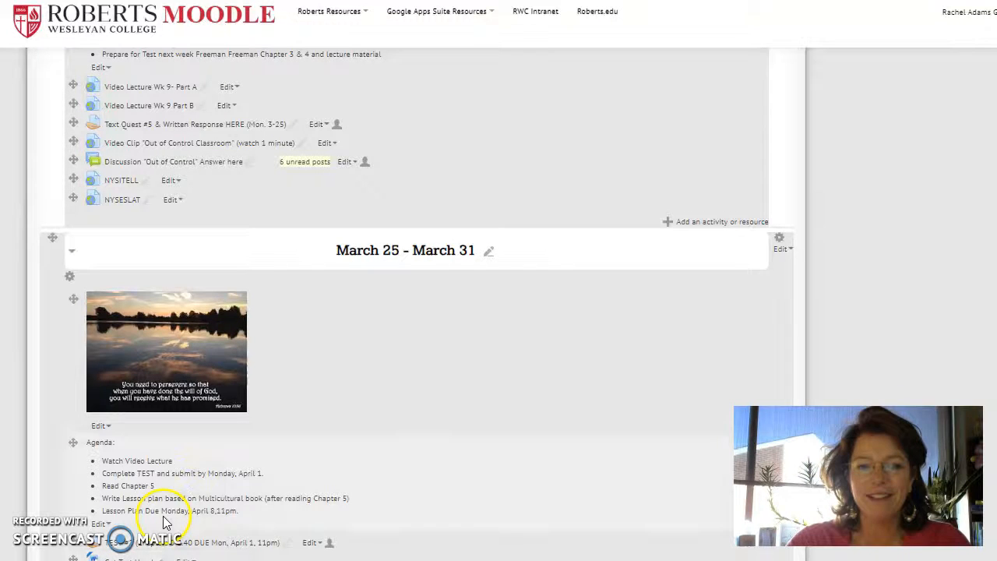
{"action": "mouse_move", "coordinate": [354, 483]}
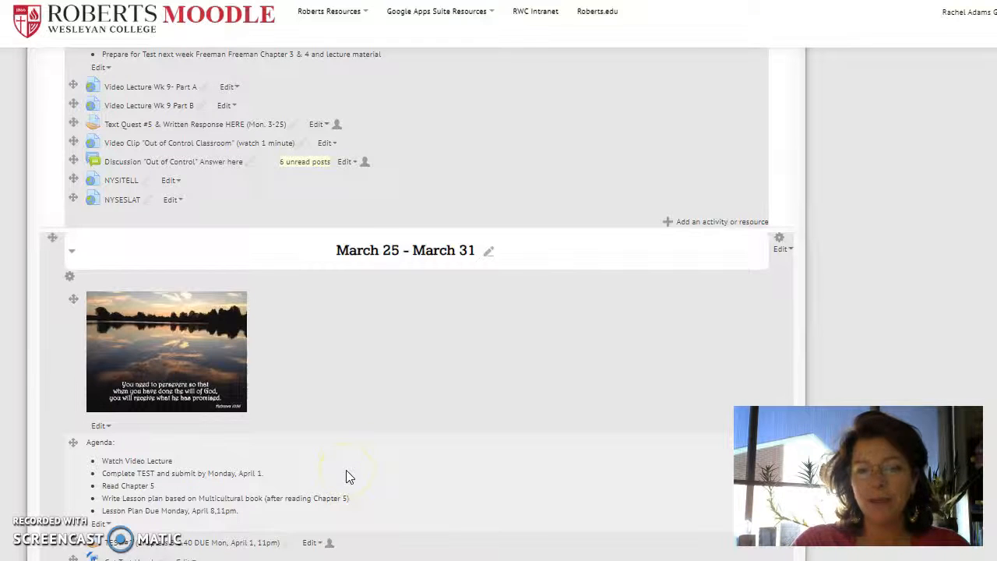
{"action": "scroll", "scroll_direction": "down", "scroll_amount": 3}
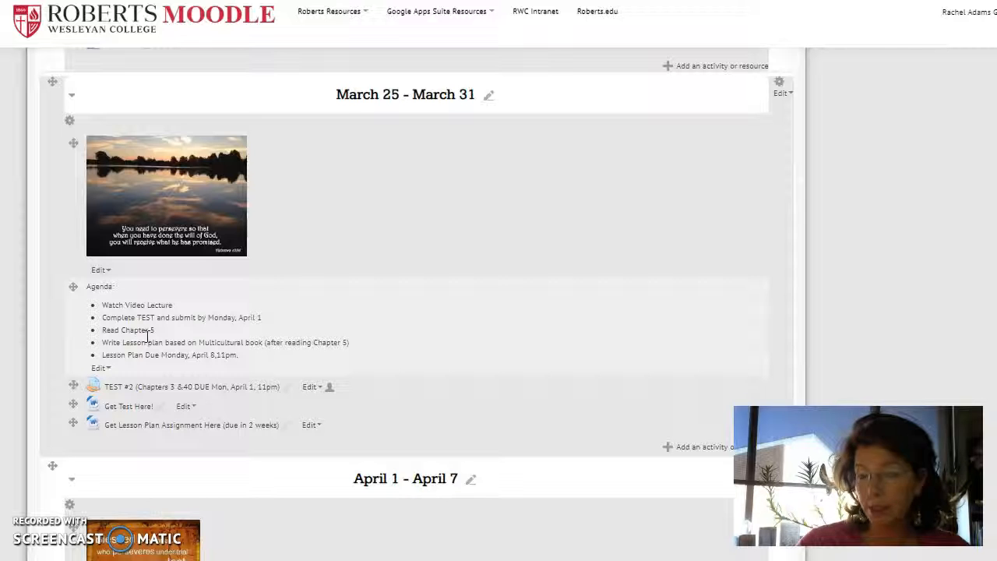
{"action": "scroll", "scroll_direction": "down", "scroll_amount": 3}
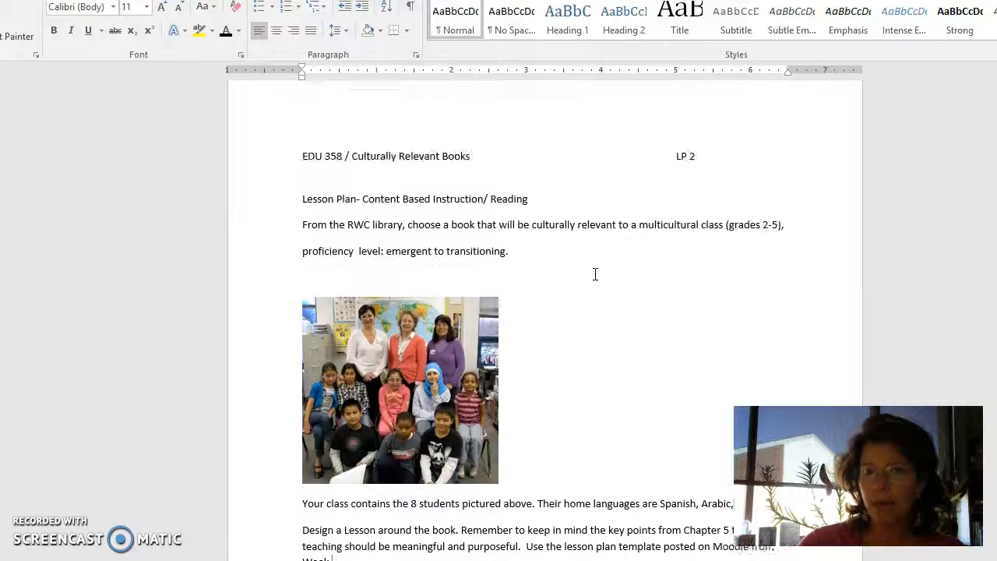
{"action": "scroll", "scroll_direction": "down", "scroll_amount": 3}
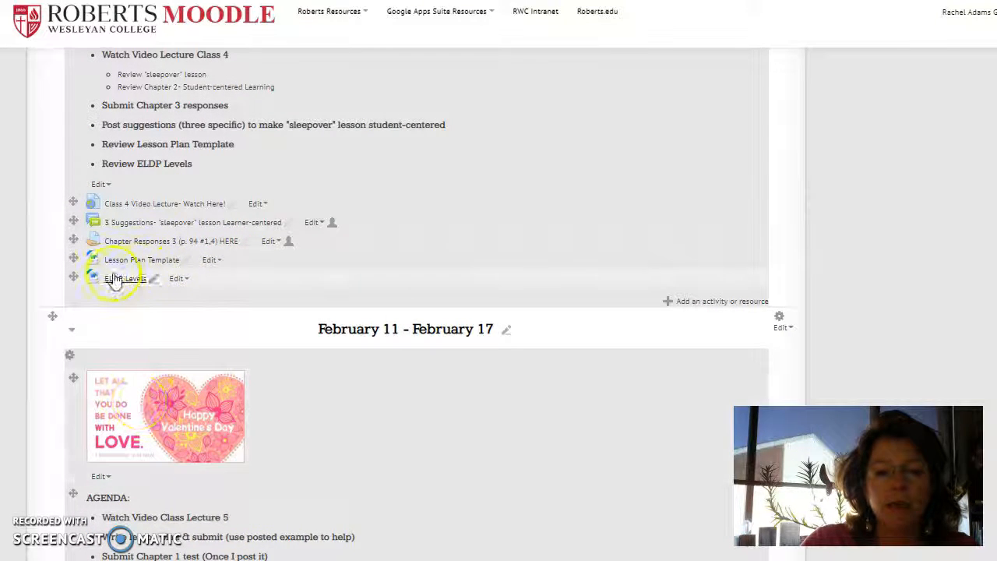
{"action": "scroll", "scroll_direction": "down", "scroll_amount": 3}
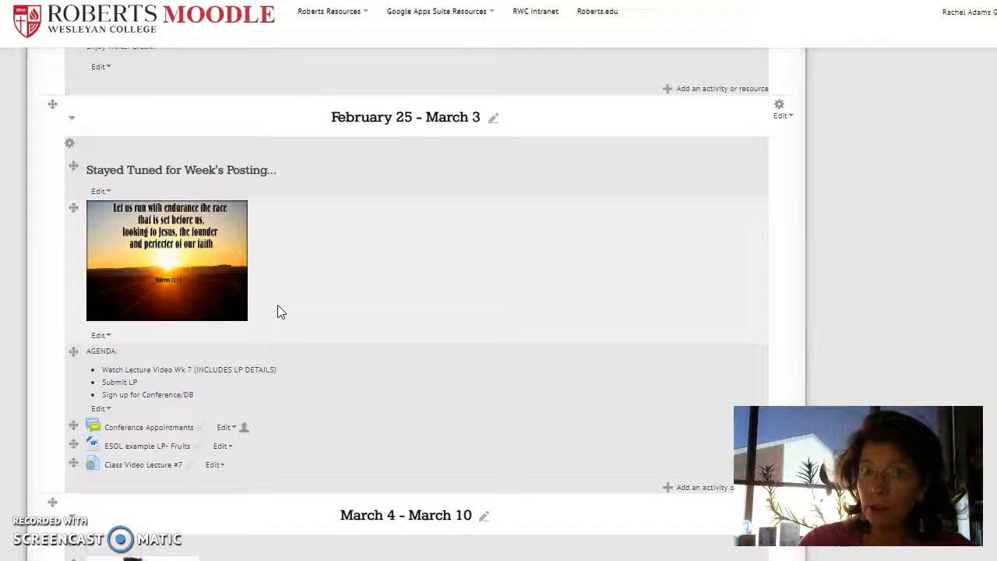
{"action": "scroll", "scroll_direction": "down", "scroll_amount": 3}
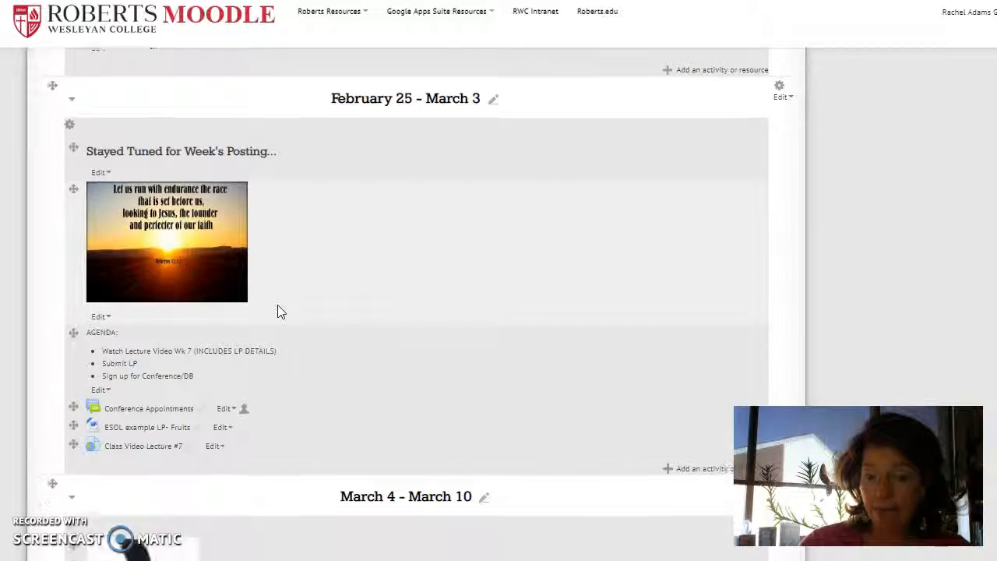
{"action": "scroll", "scroll_direction": "down", "scroll_amount": 3}
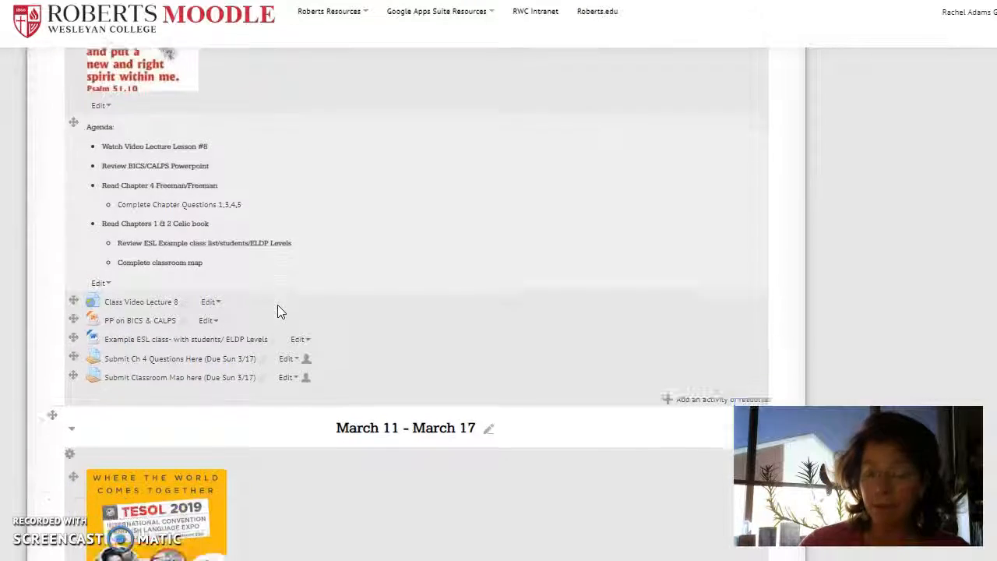
{"action": "scroll", "scroll_direction": "down", "scroll_amount": 3}
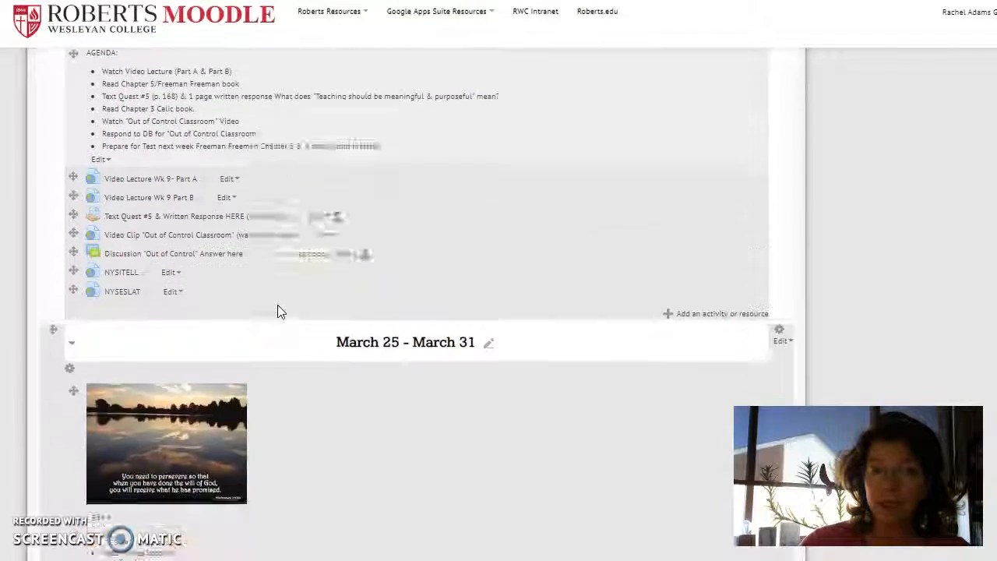
{"action": "scroll", "scroll_direction": "down", "scroll_amount": 3}
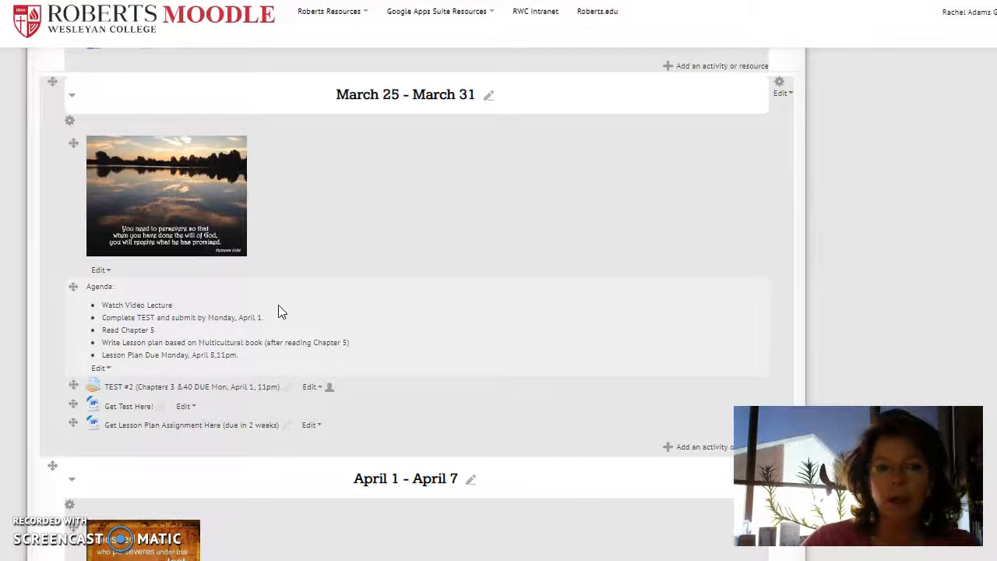
{"action": "scroll", "scroll_direction": "down", "scroll_amount": 3}
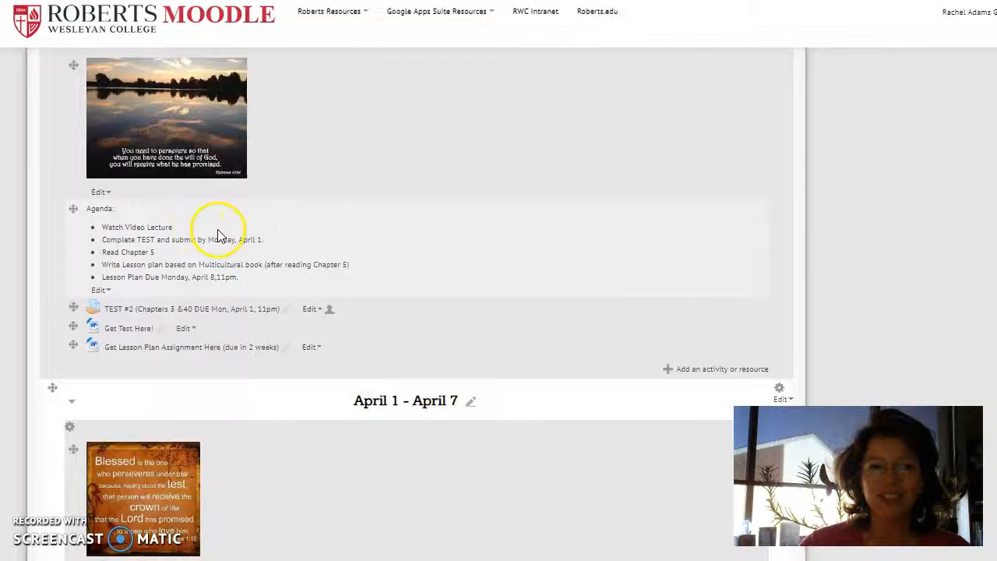
{"action": "mouse_move", "coordinate": [358, 273]}
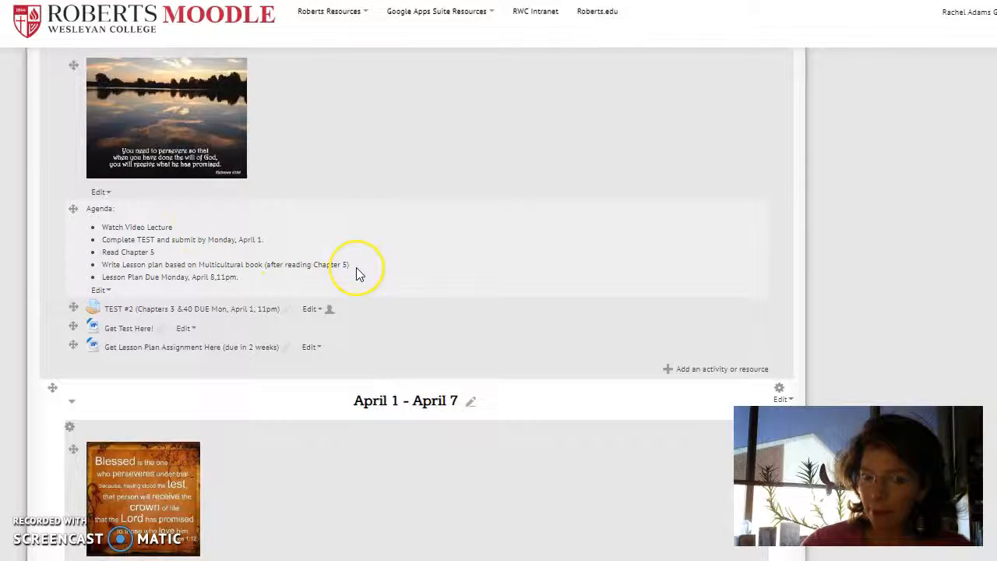
{"action": "mouse_move", "coordinate": [366, 272]}
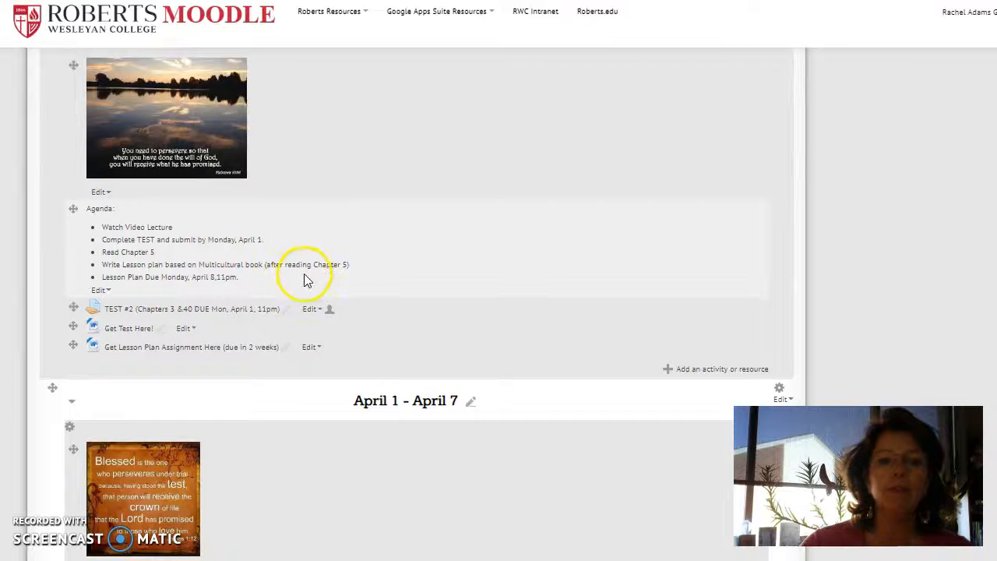
{"action": "mouse_move", "coordinate": [154, 272]}
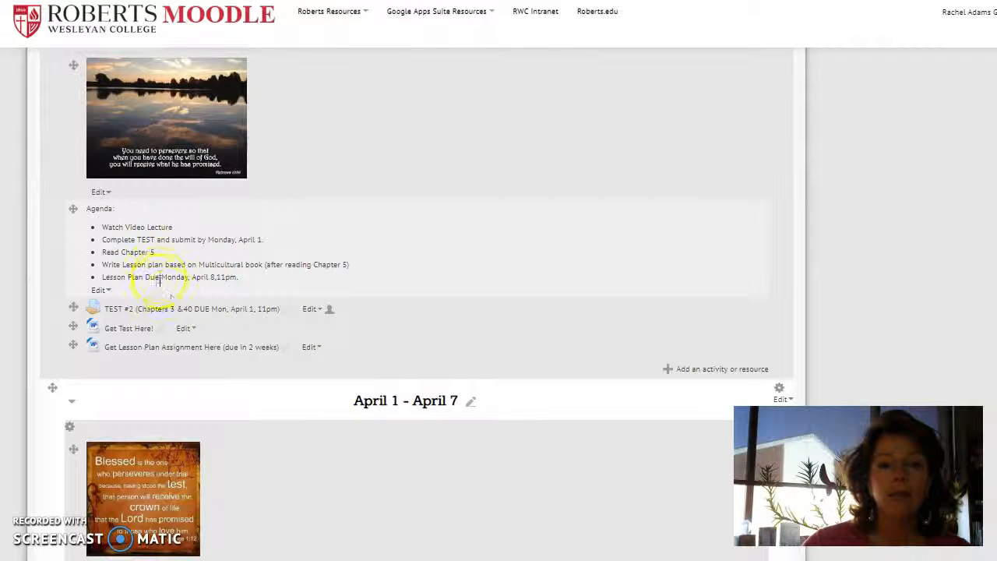
{"action": "mouse_move", "coordinate": [252, 358]}
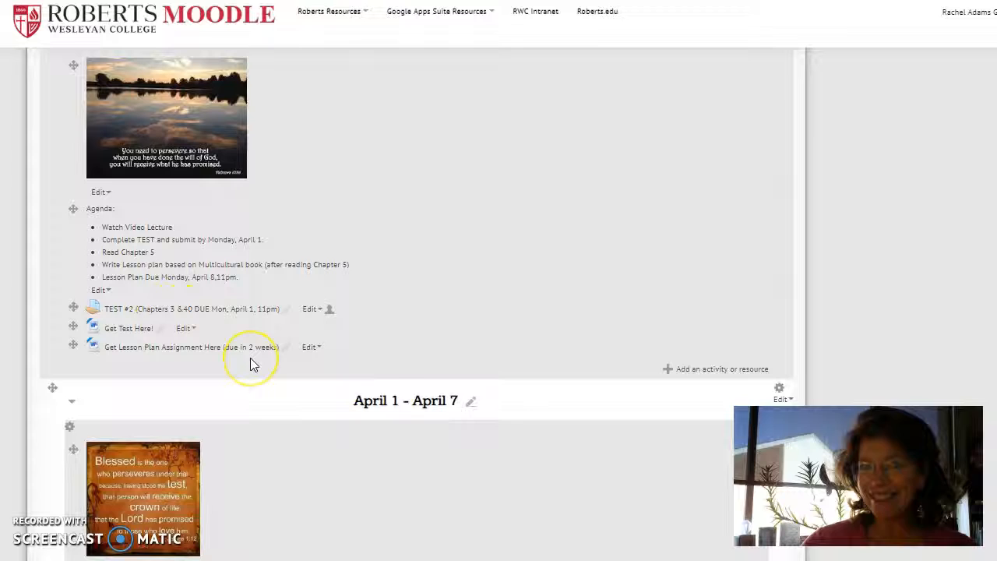